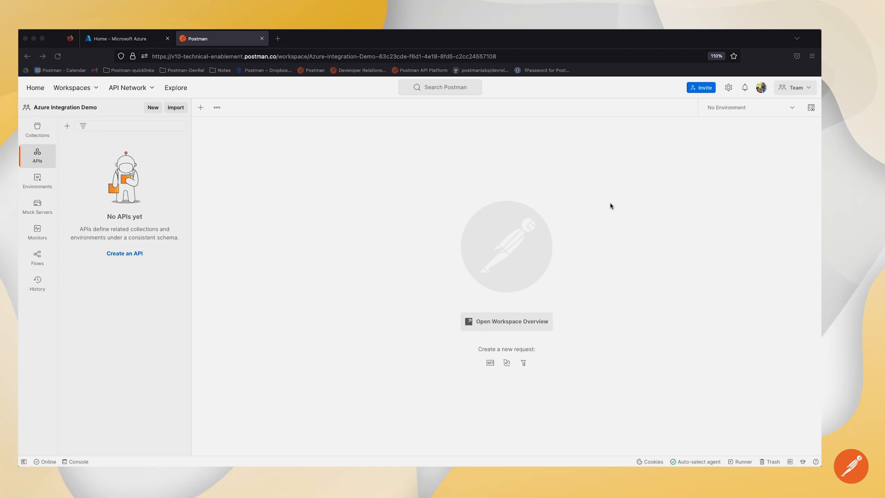
pyautogui.moveTo(618, 206)
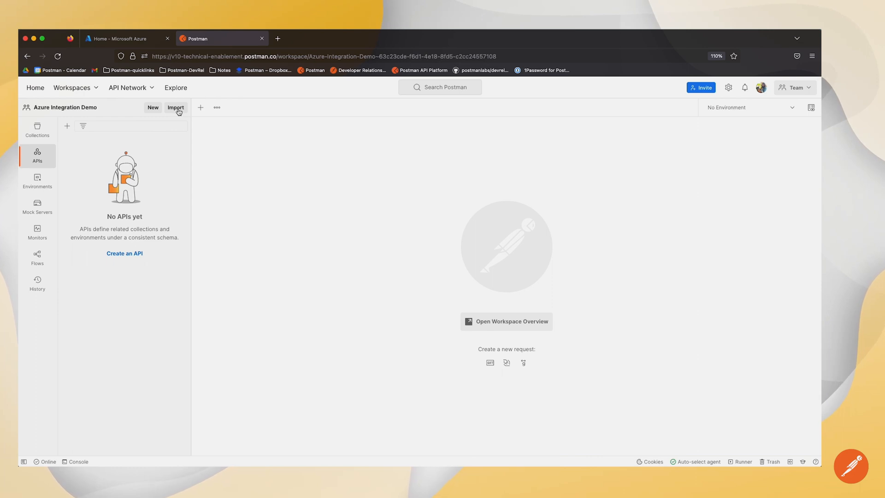
# Show the API Gateway import sources (AWS API Gateway, Azure API Management)
pyautogui.click(176, 107)
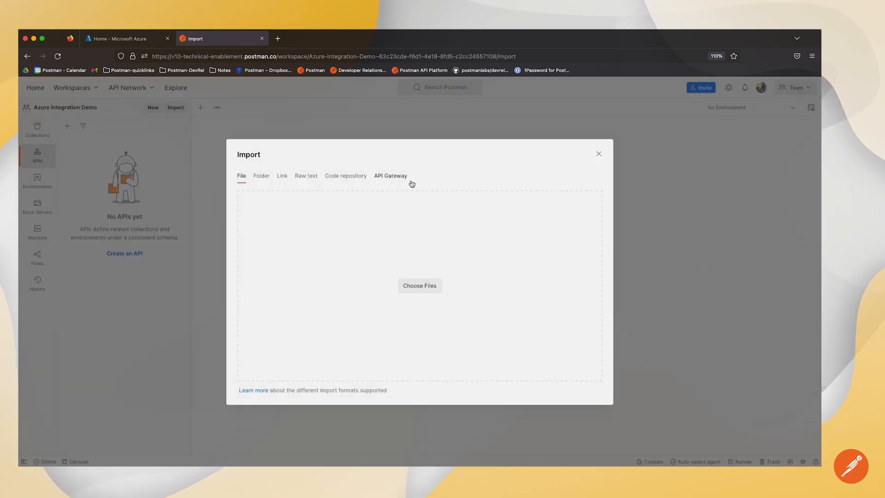
pyautogui.click(390, 175)
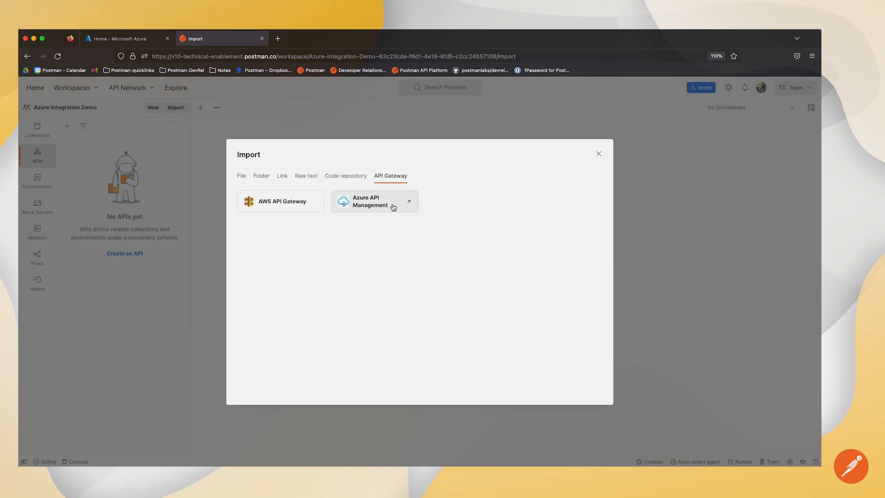
# Authorize Postman for Azure API Management with the first Microsoft account
pyautogui.click(374, 201)
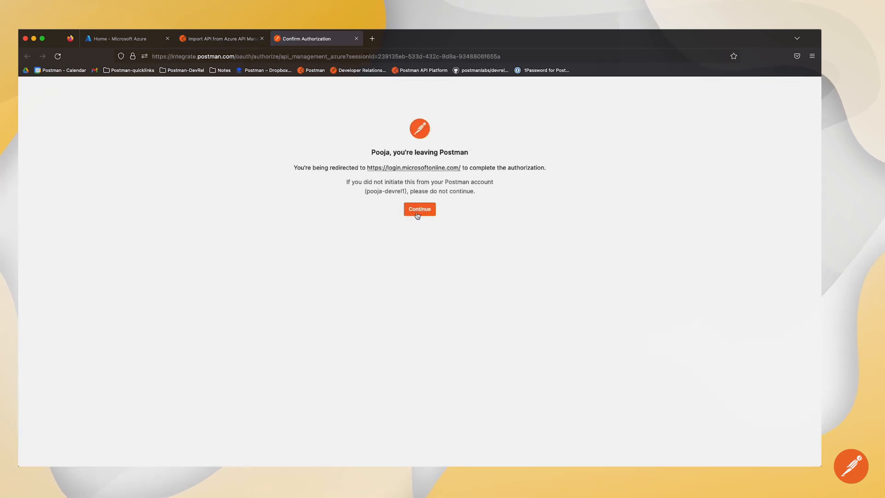
pyautogui.click(419, 209)
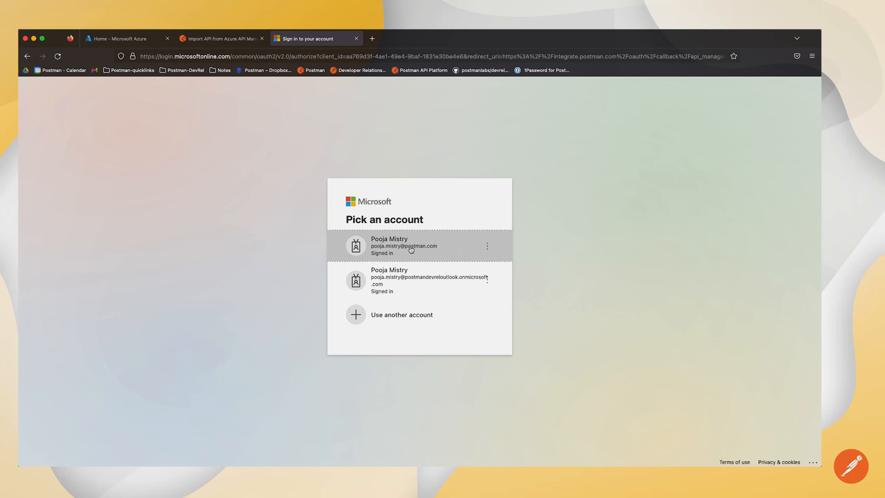
pyautogui.click(404, 246)
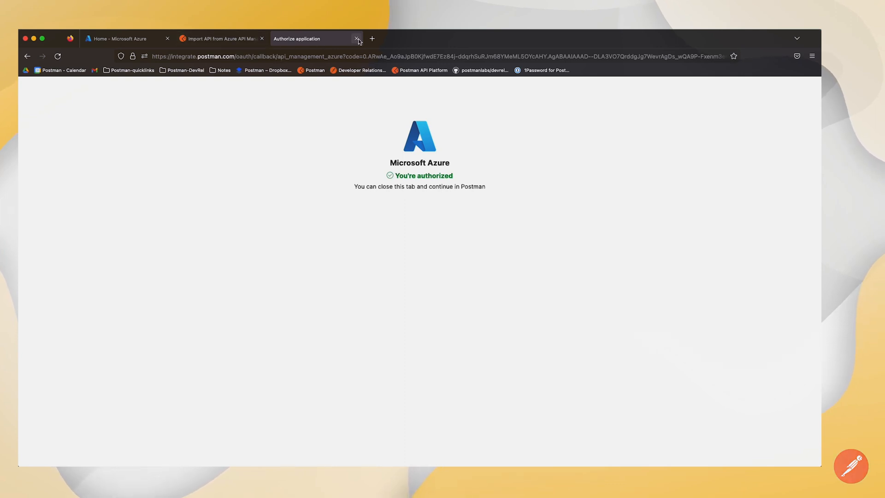
pyautogui.click(357, 39)
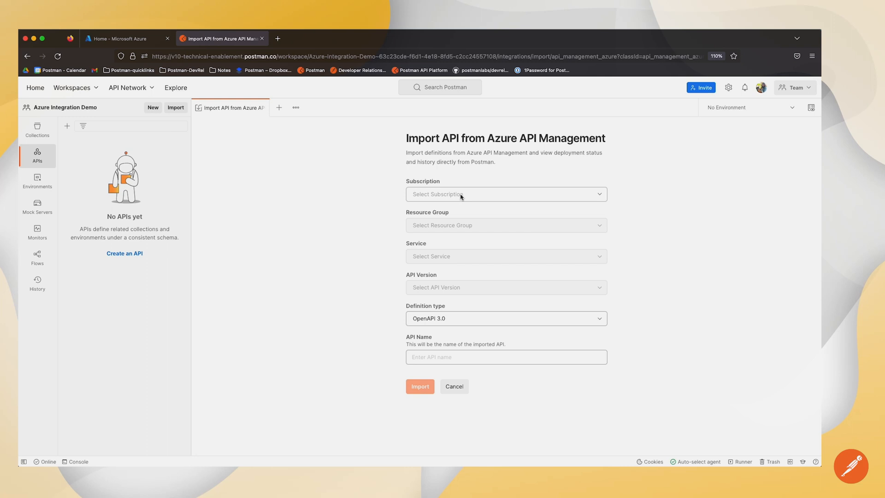
# Select Active Azure Subscription, AG-Resource, AG-Service and the echo-api version
pyautogui.click(505, 194)
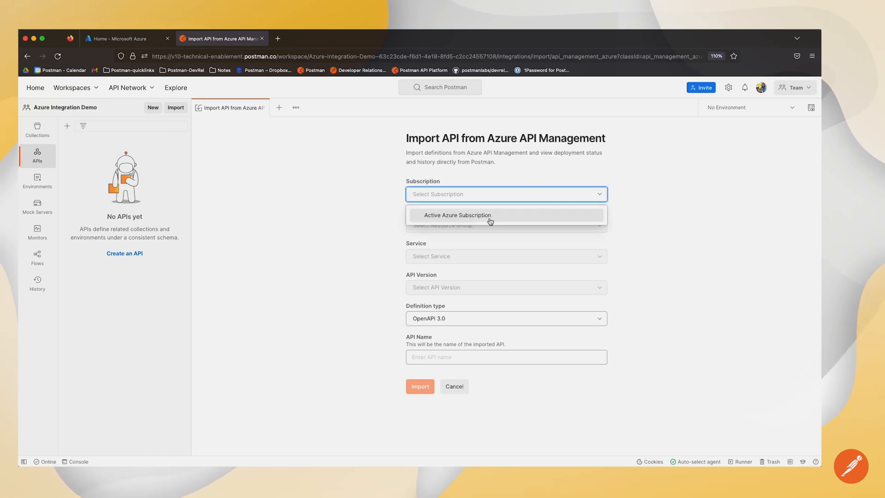
pyautogui.click(457, 215)
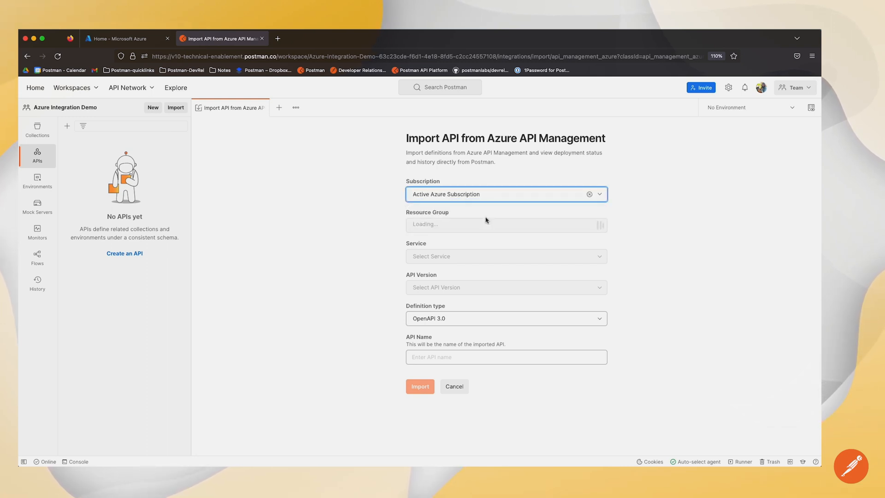
pyautogui.click(505, 225)
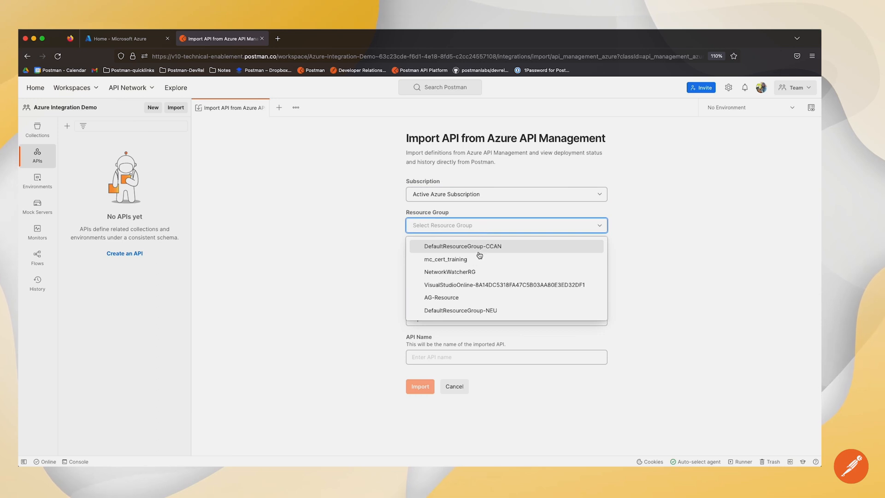
pyautogui.click(441, 297)
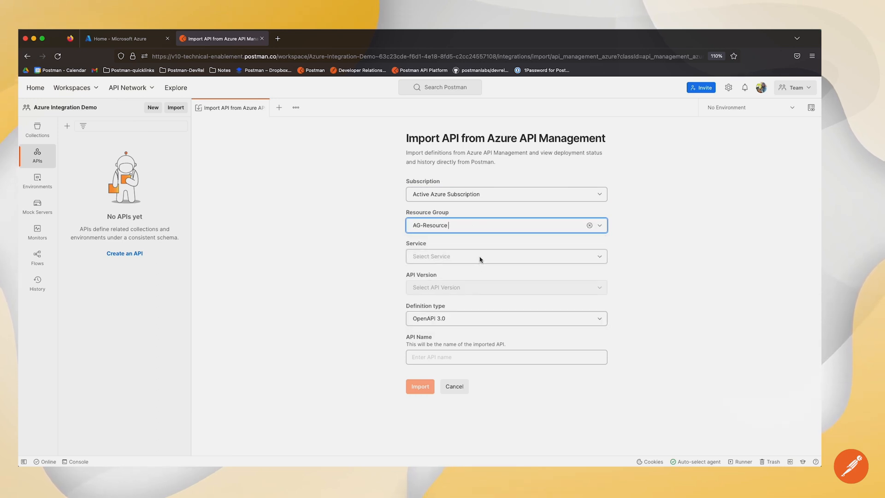
pyautogui.click(505, 256)
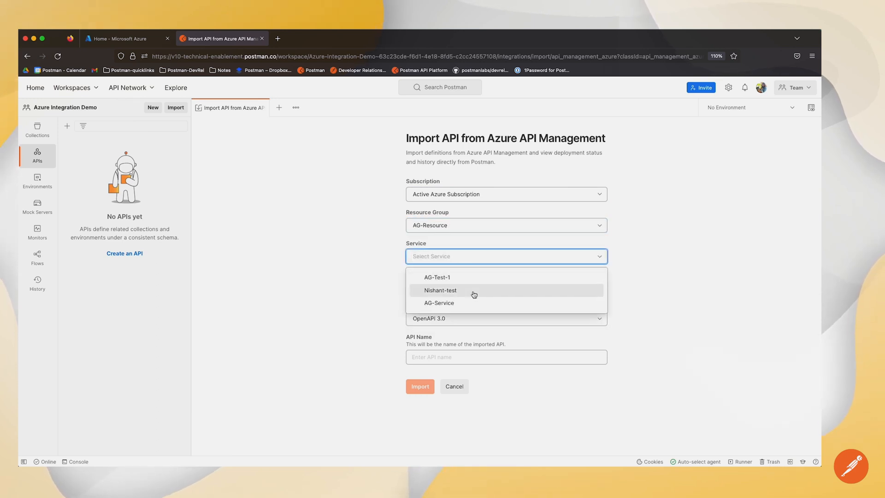
pyautogui.click(440, 302)
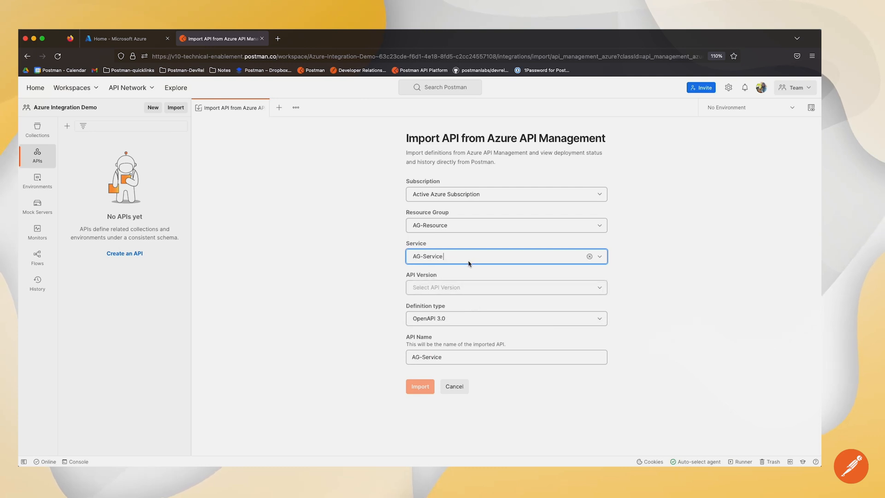
pyautogui.click(505, 287)
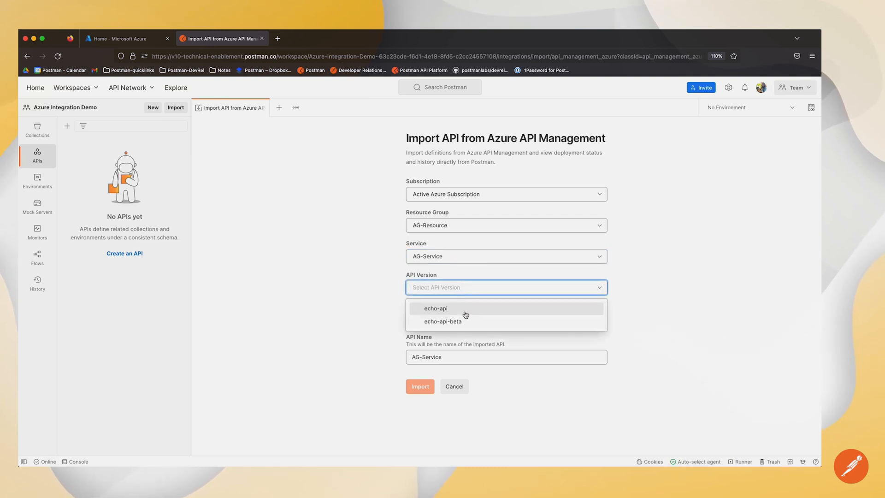
pyautogui.click(435, 308)
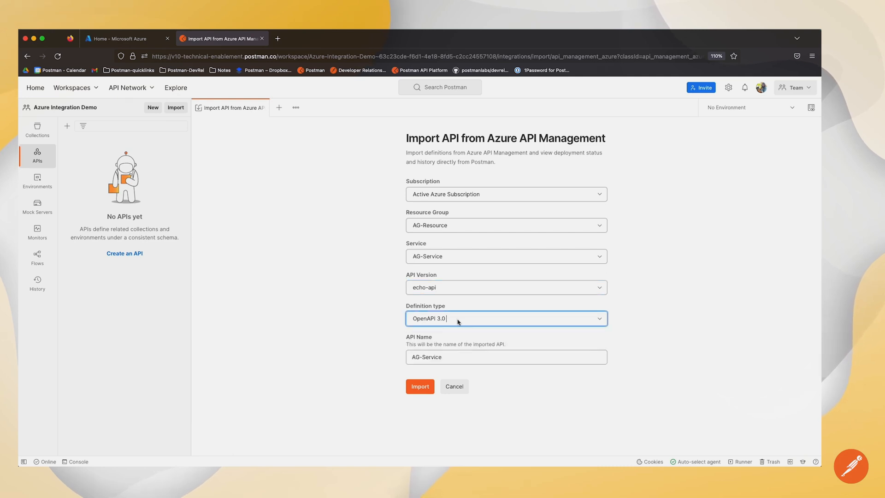
# Rename the imported API from AG-Service to 'Echo API'
pyautogui.click(505, 357)
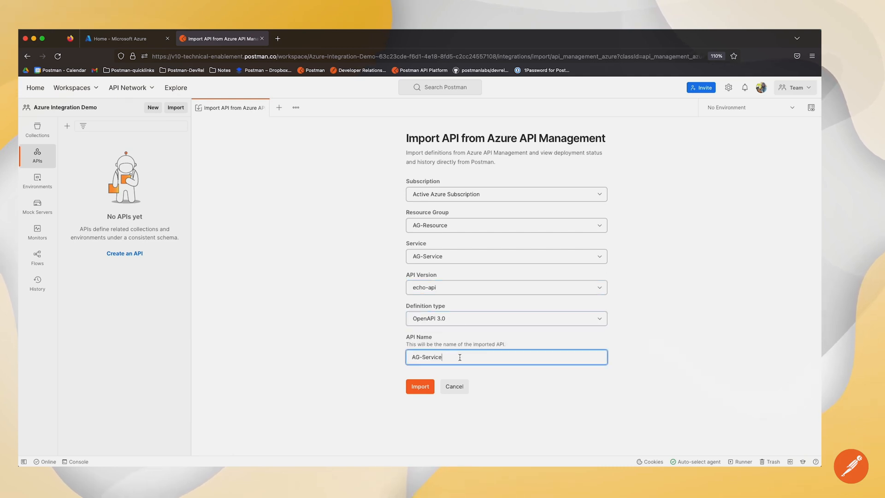
pyautogui.doubleClick(425, 356)
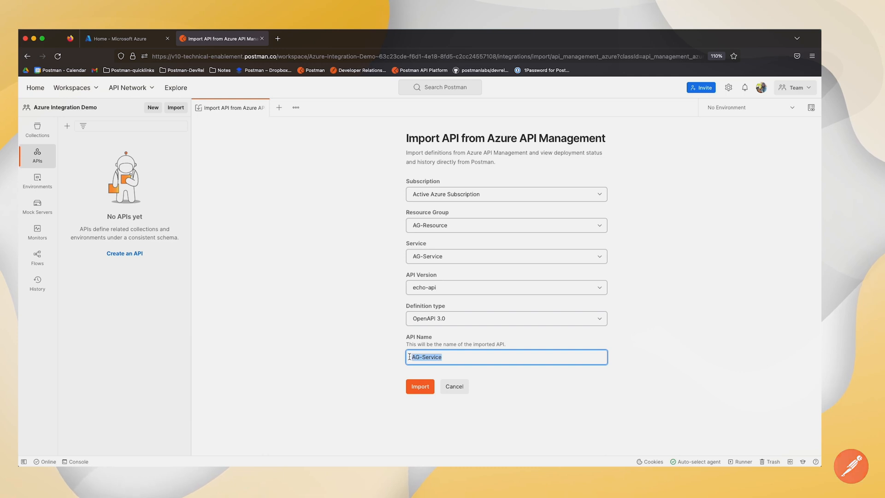
pyautogui.write('Echo API')
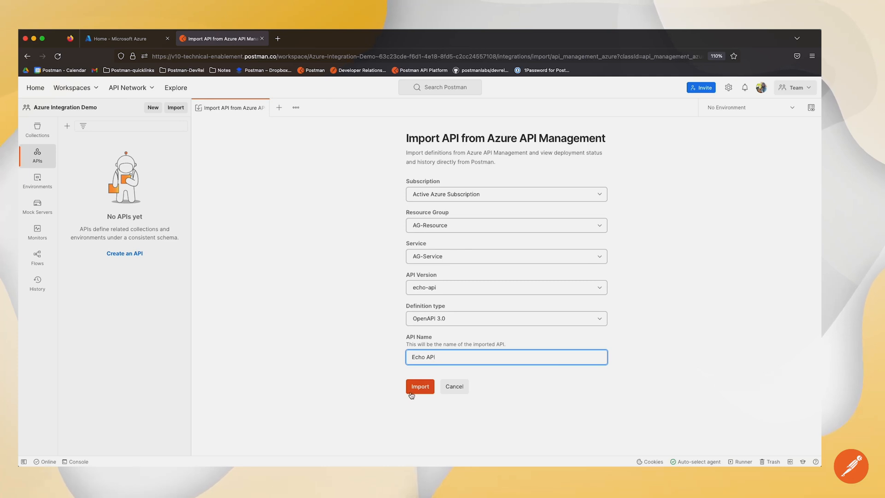
# Import Echo API, view its index.json definition, and return to the Azure portal
pyautogui.click(420, 387)
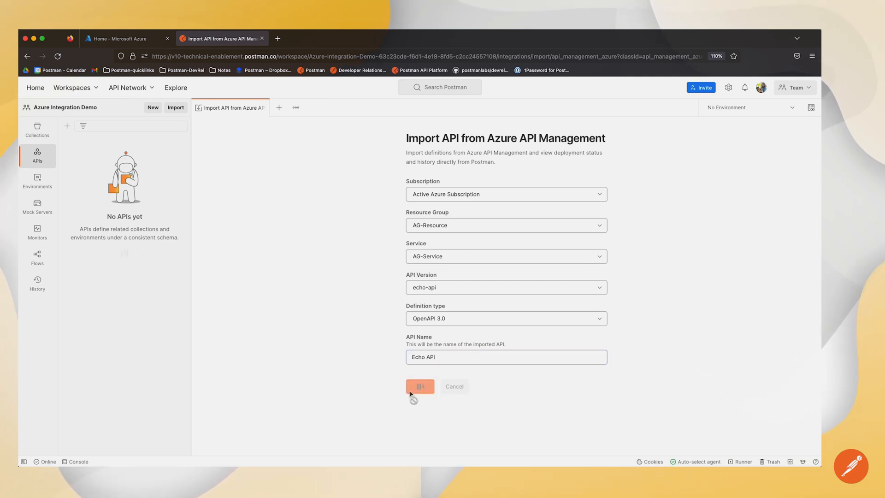
pyautogui.click(420, 386)
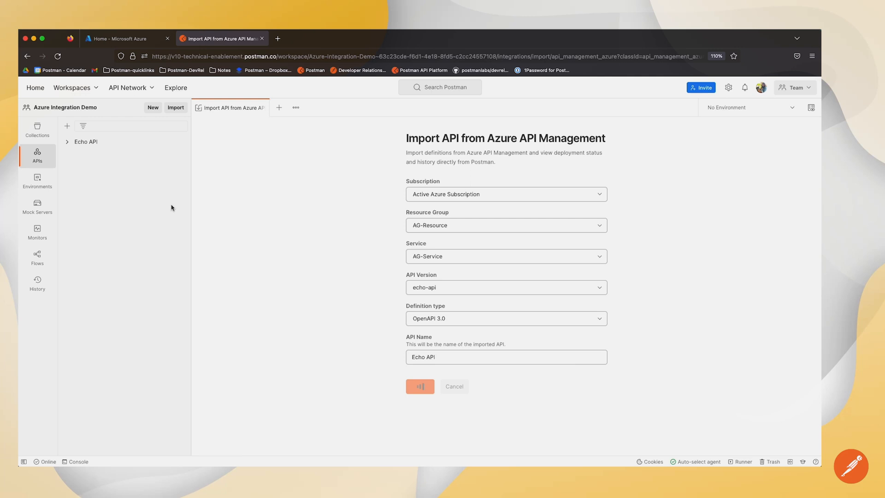
pyautogui.click(420, 386)
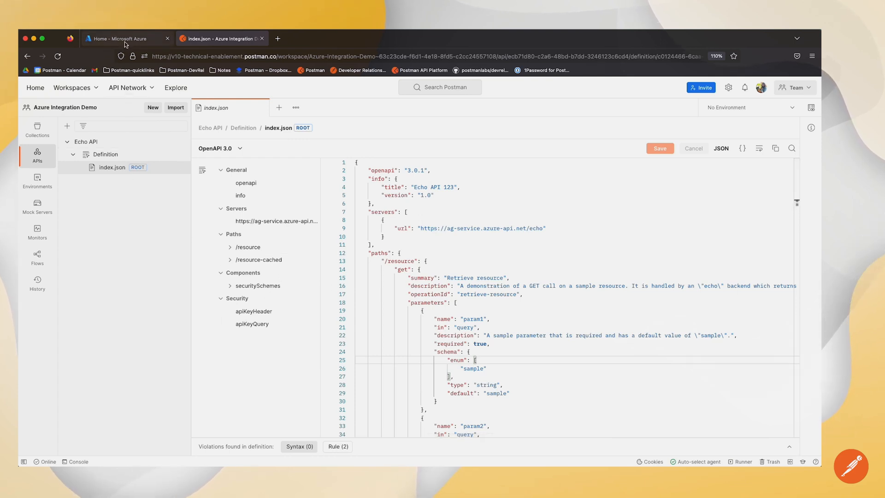
pyautogui.click(124, 39)
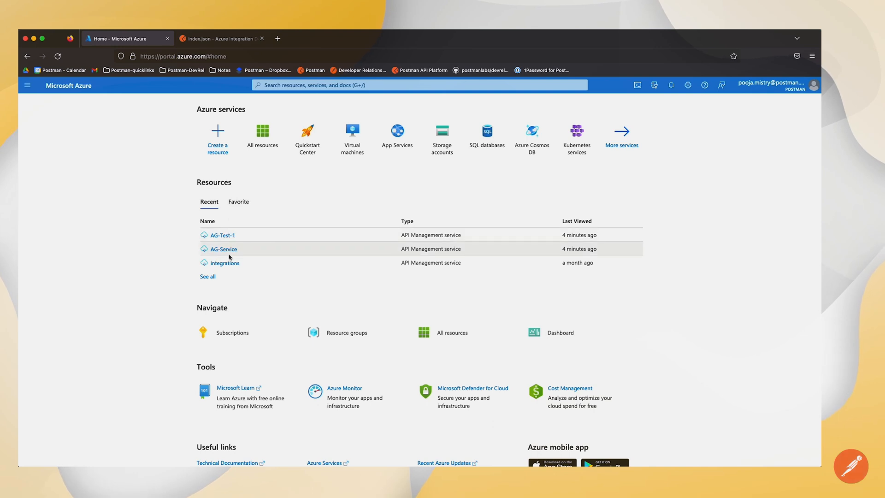
# Export Echo API Beta from AG-Service's APIs list to Postman
pyautogui.click(221, 249)
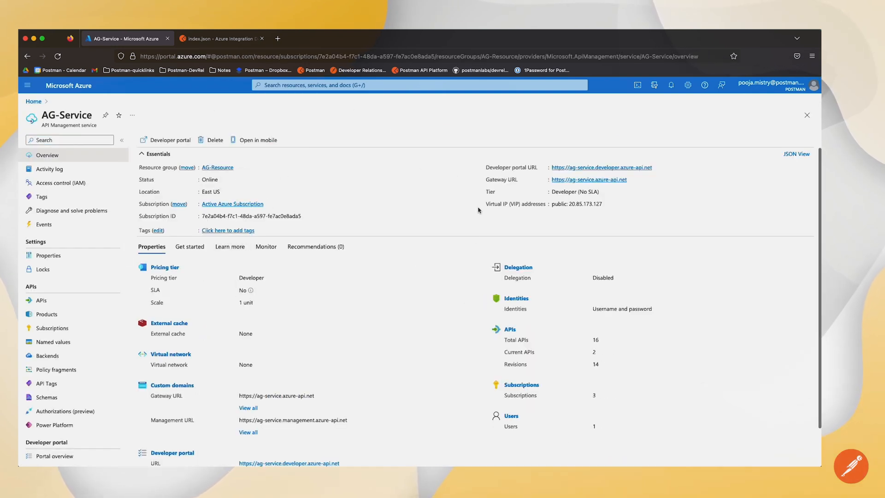
pyautogui.click(41, 300)
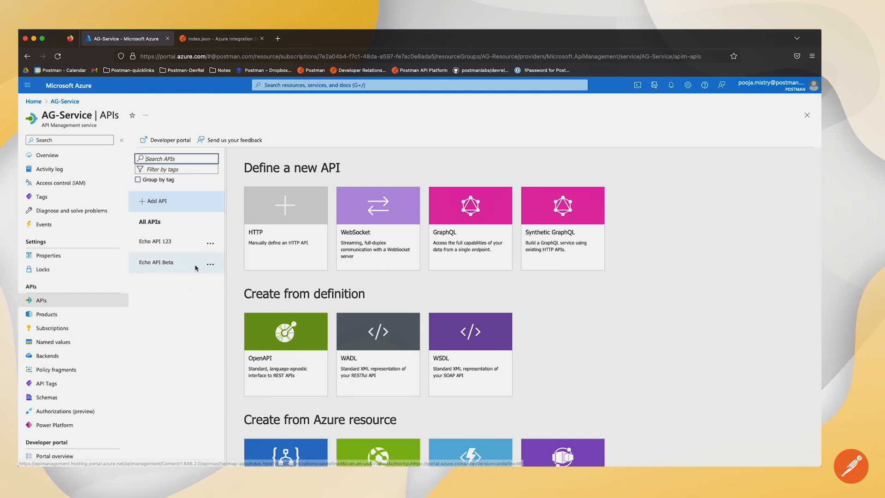
pyautogui.click(210, 263)
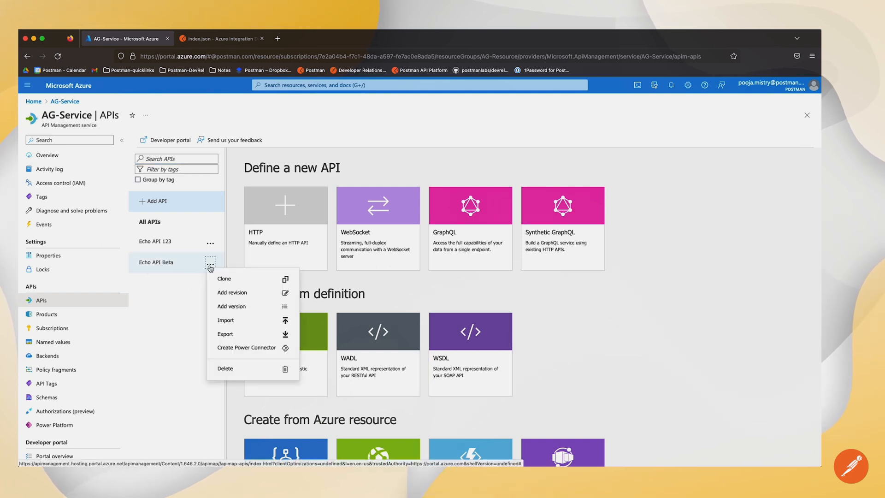
pyautogui.moveTo(244, 336)
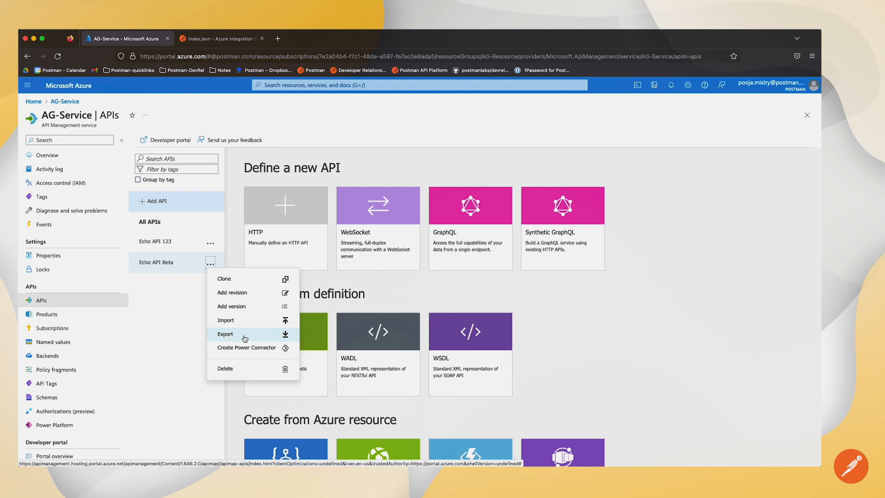
pyautogui.click(225, 334)
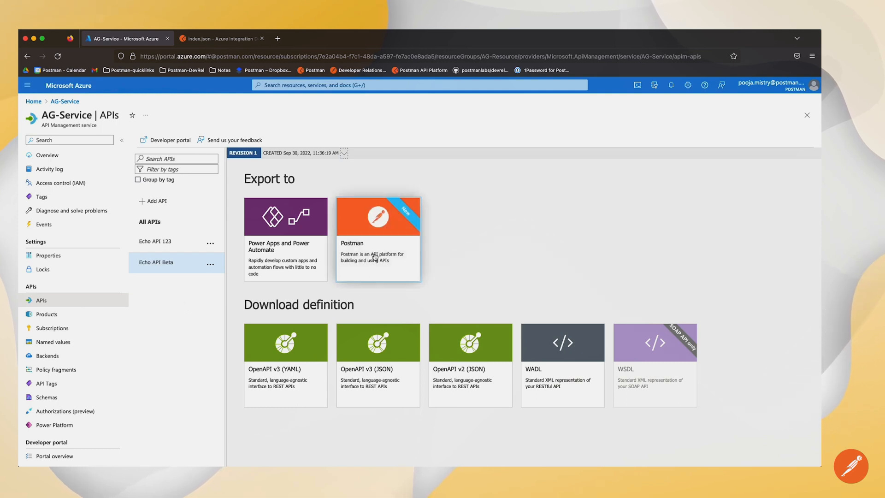
pyautogui.click(377, 237)
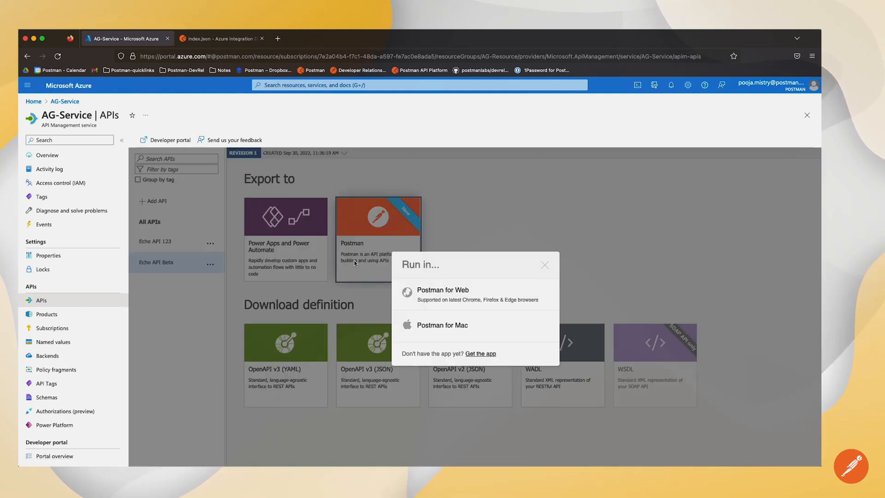
pyautogui.moveTo(442, 294)
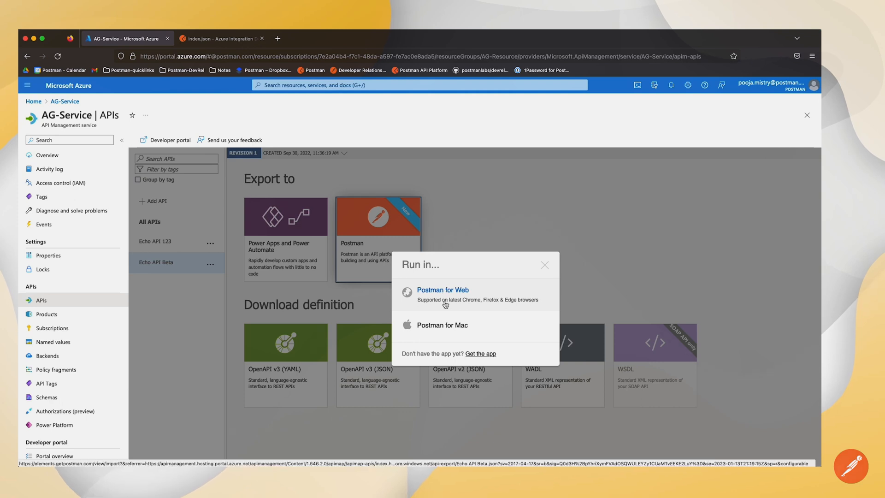
# Open Postman for Web and choose Azure Integration Demo as the target workspace
pyautogui.click(443, 290)
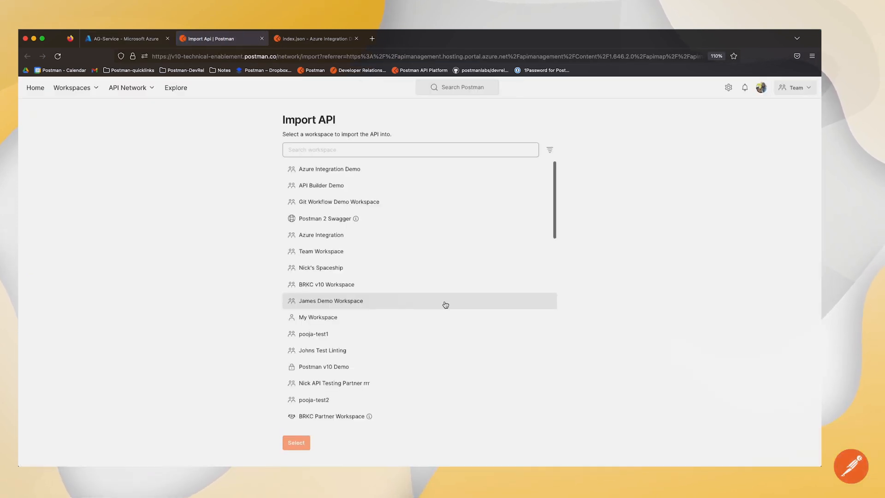
pyautogui.moveTo(397, 172)
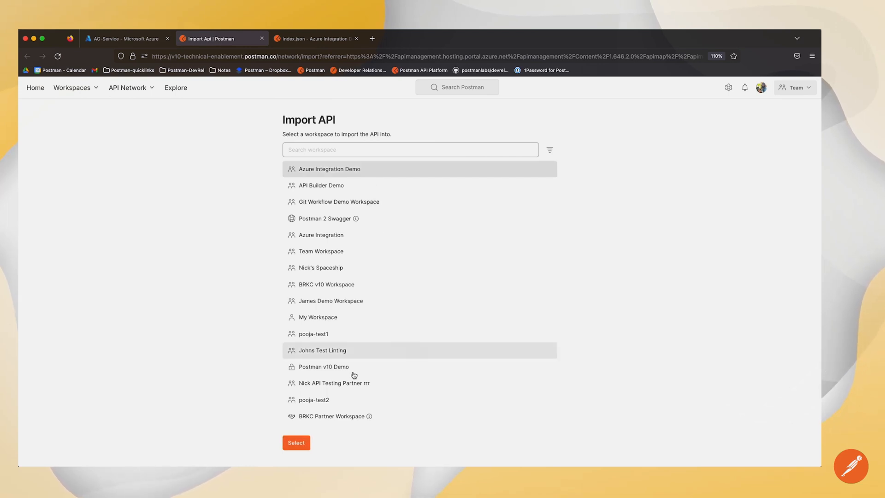
pyautogui.click(296, 442)
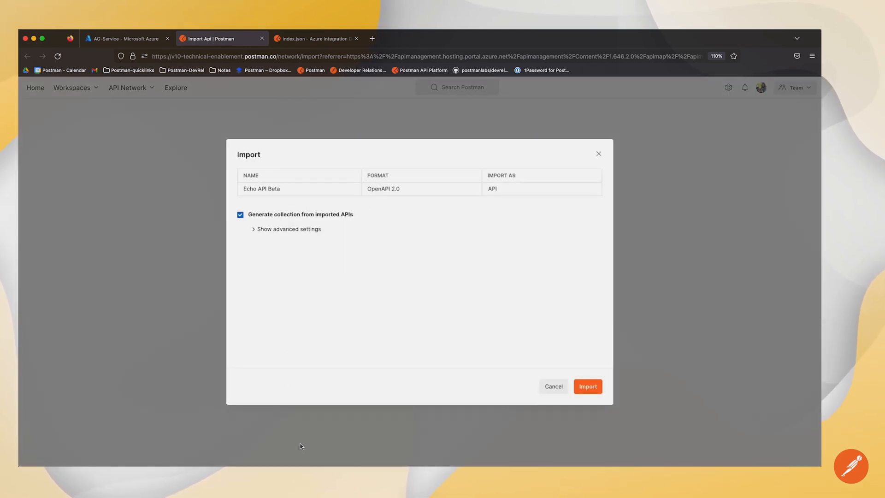
pyautogui.moveTo(307, 189)
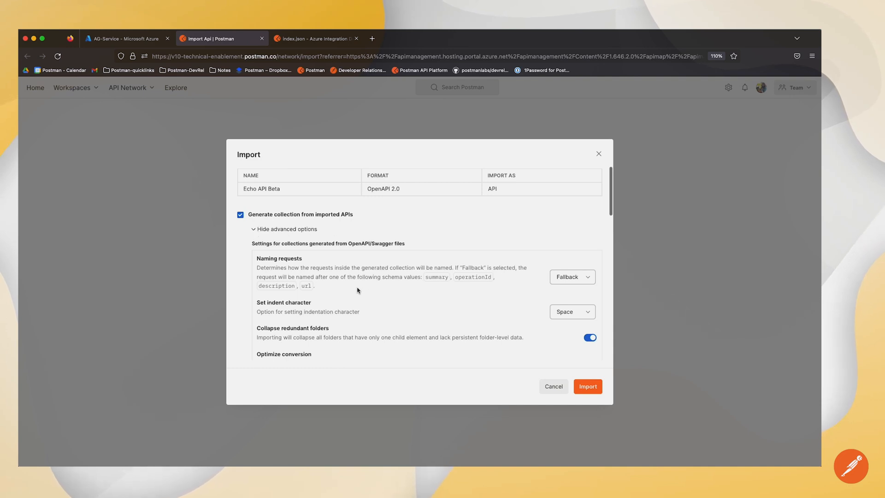
# Import Echo API Beta (OpenAPI 2.0) with its generated collection
pyautogui.scroll(-3)
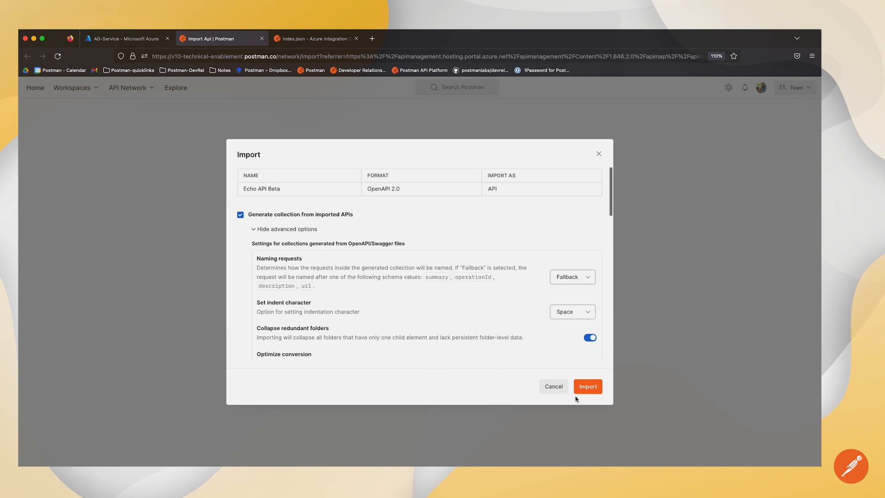
pyautogui.click(587, 387)
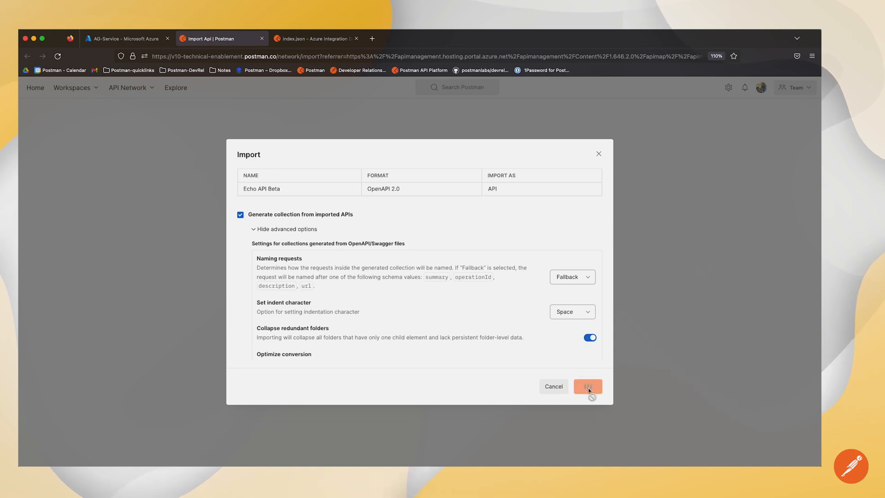
pyautogui.click(588, 386)
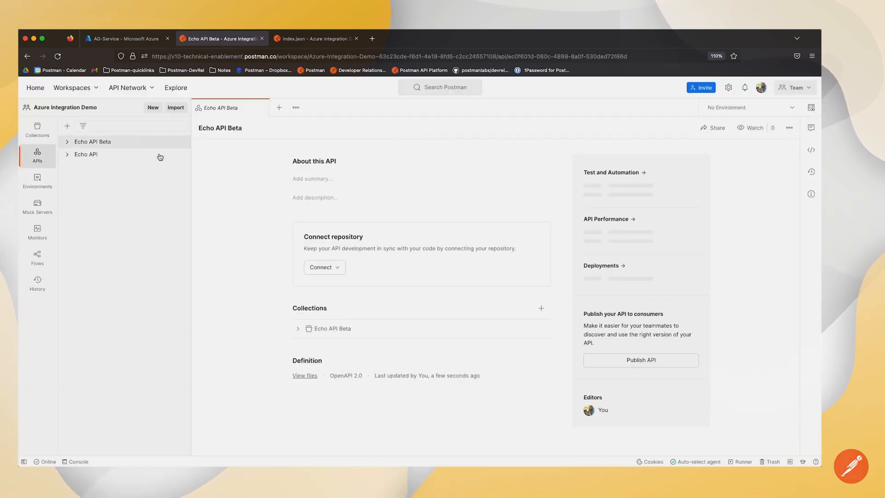
# Expand Echo API Beta and open the Echo API overview page
pyautogui.click(67, 142)
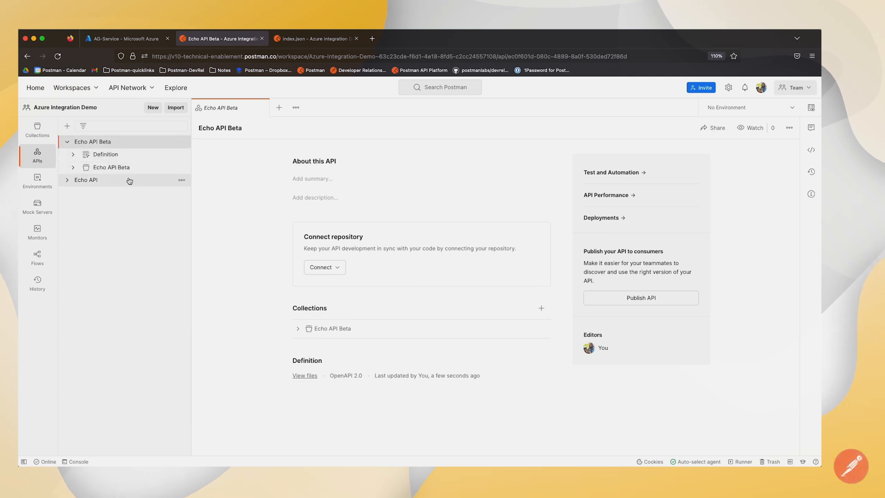
pyautogui.click(87, 180)
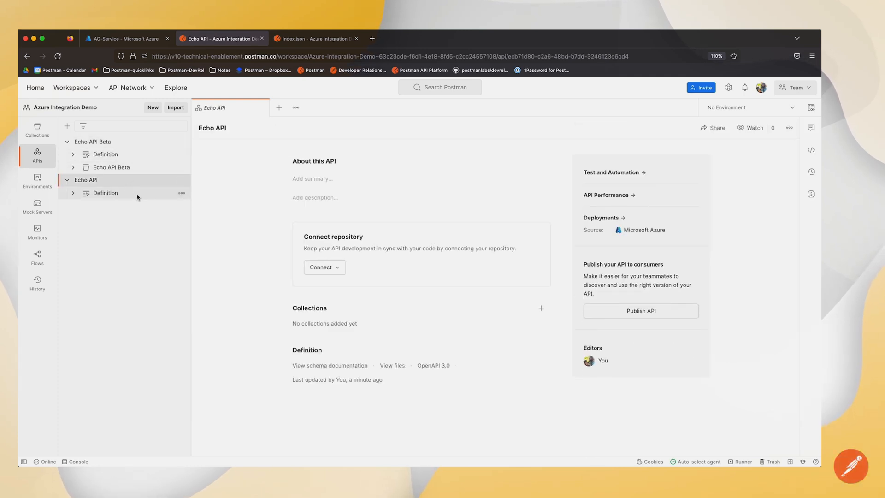